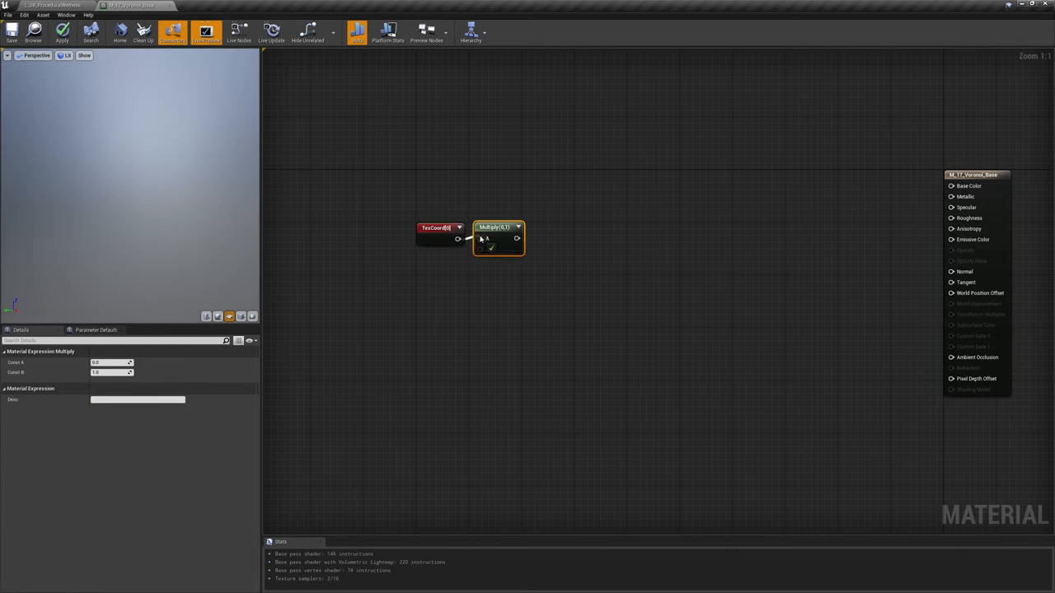
Set the Multiply node's constant B to 10 to scale the texture coordinates.
text(10.0)
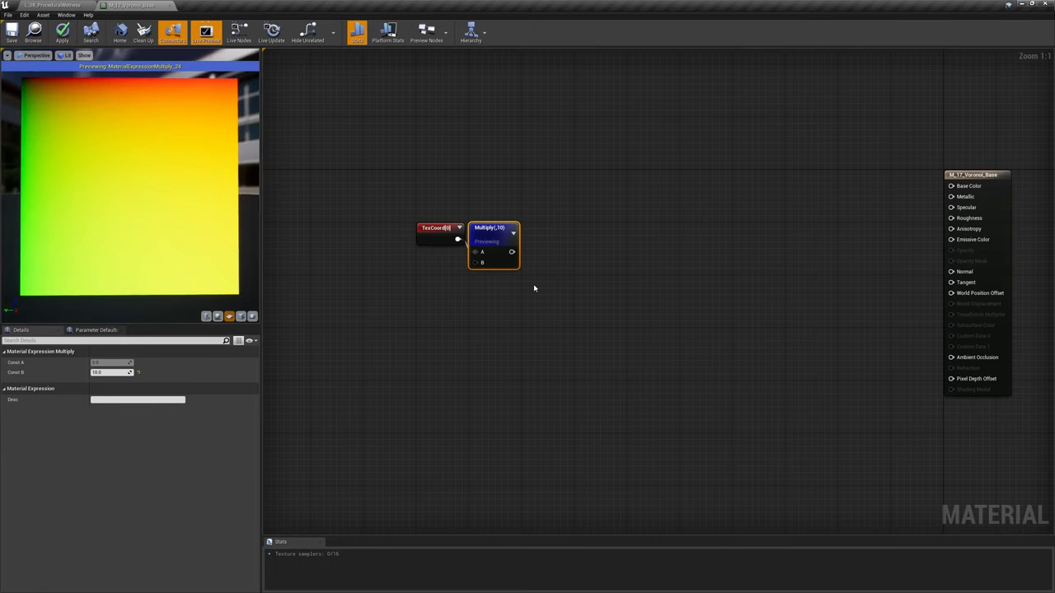
mouse_move(512, 253)
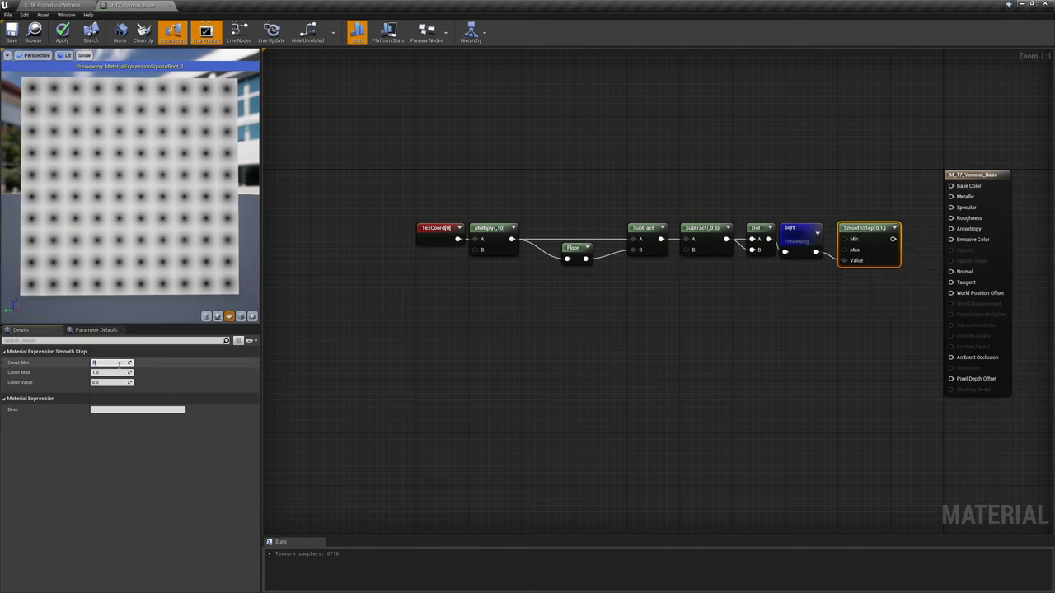
Append the scaled coordinates and a constant into a previewed Cellnoise Vector Noise node.
right_click(865, 227)
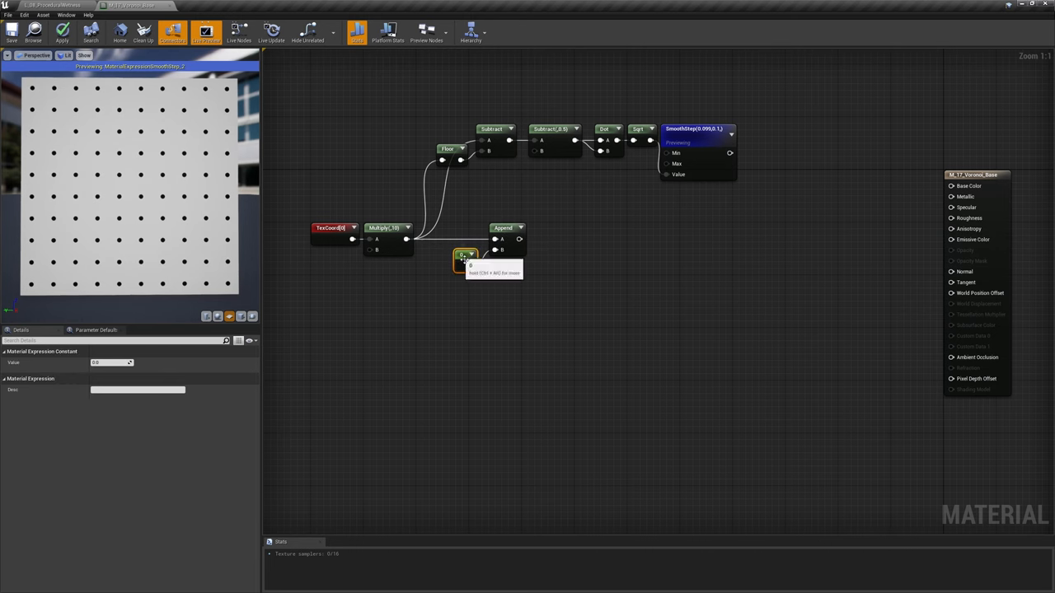
click(469, 255)
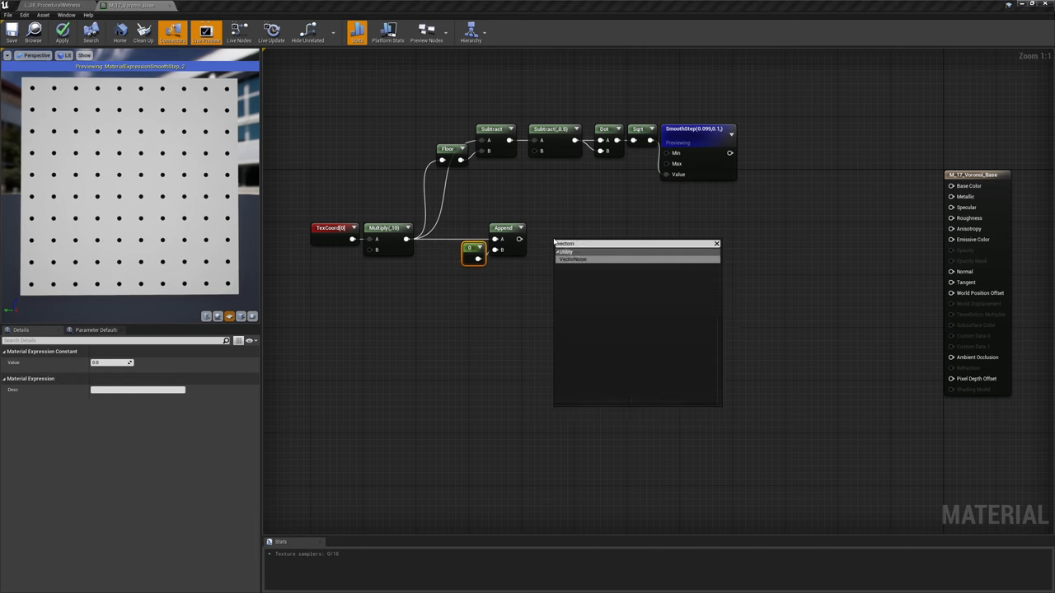
right_click(561, 227)
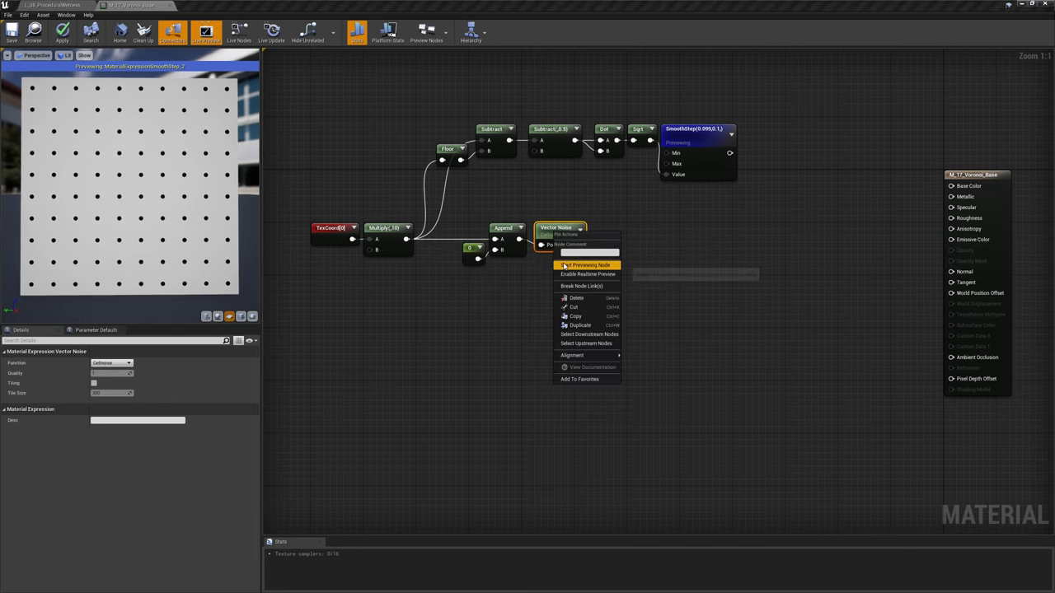
click(585, 264)
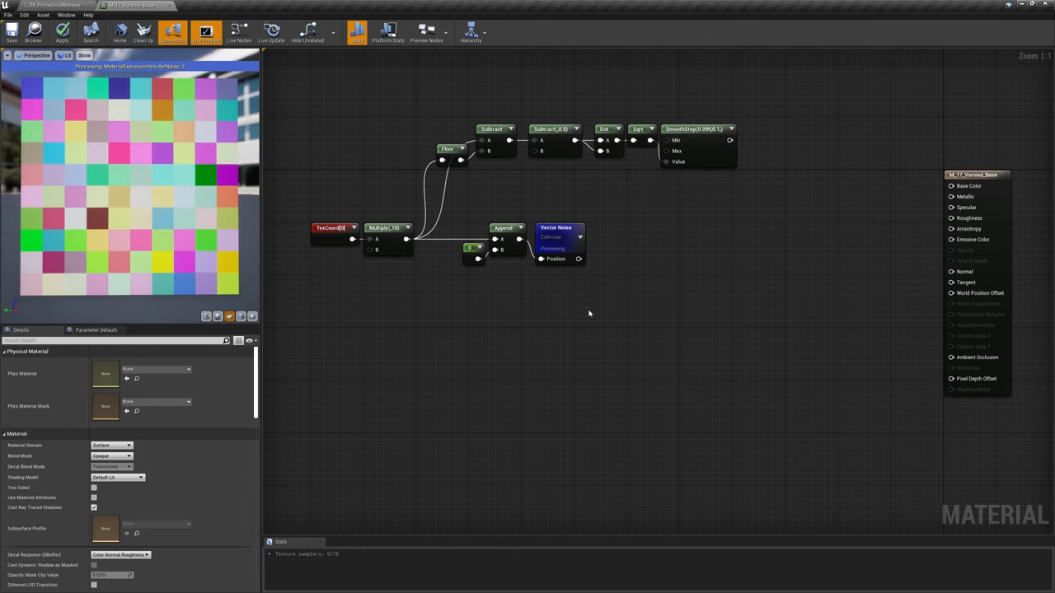
click(478, 249)
text(Random Seed)
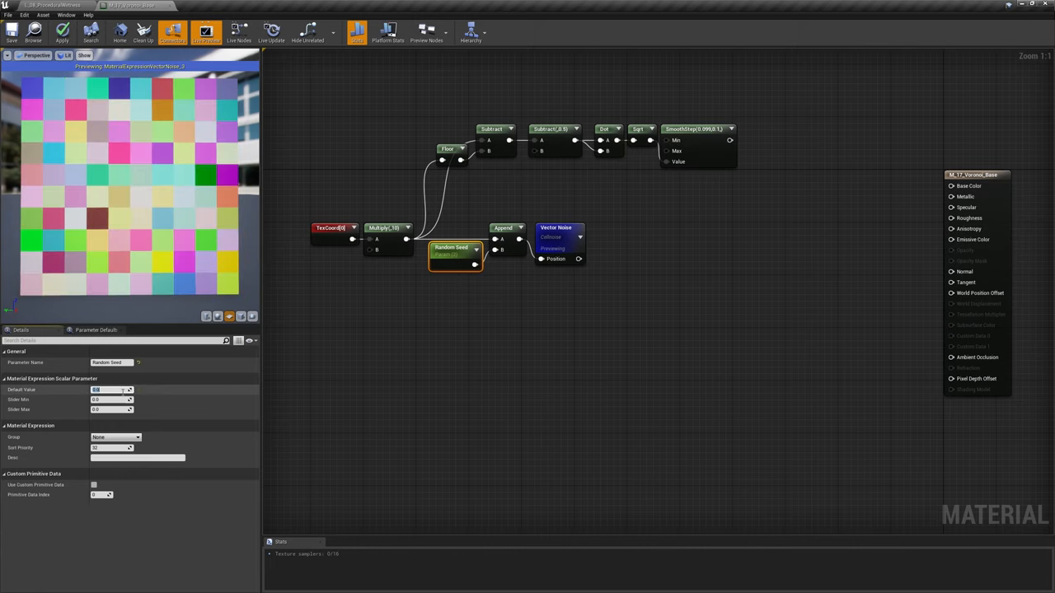
Mask the Cellnoise output to red and green, then subtract 0.5.
click(613, 324)
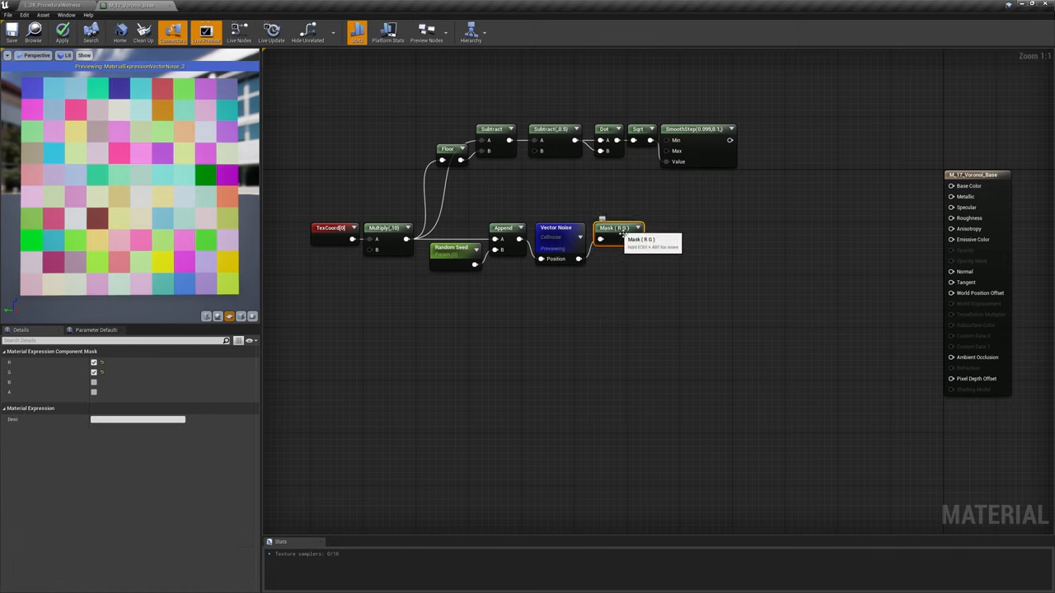
click(676, 227)
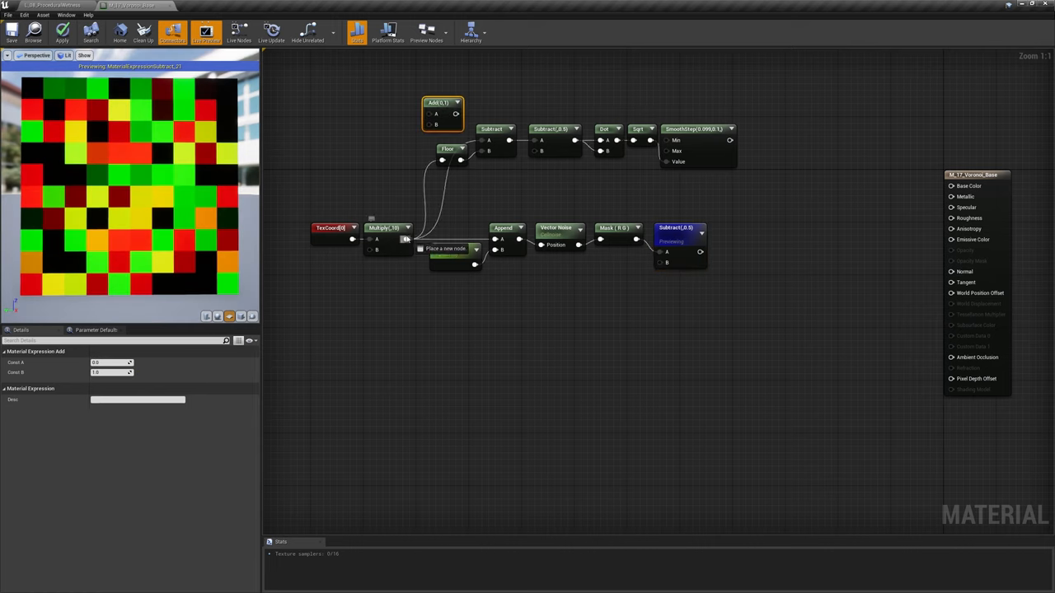
Scale the offsets by a Max Offset parameter, testing default values 0 and 0.8.
right_click(697, 129)
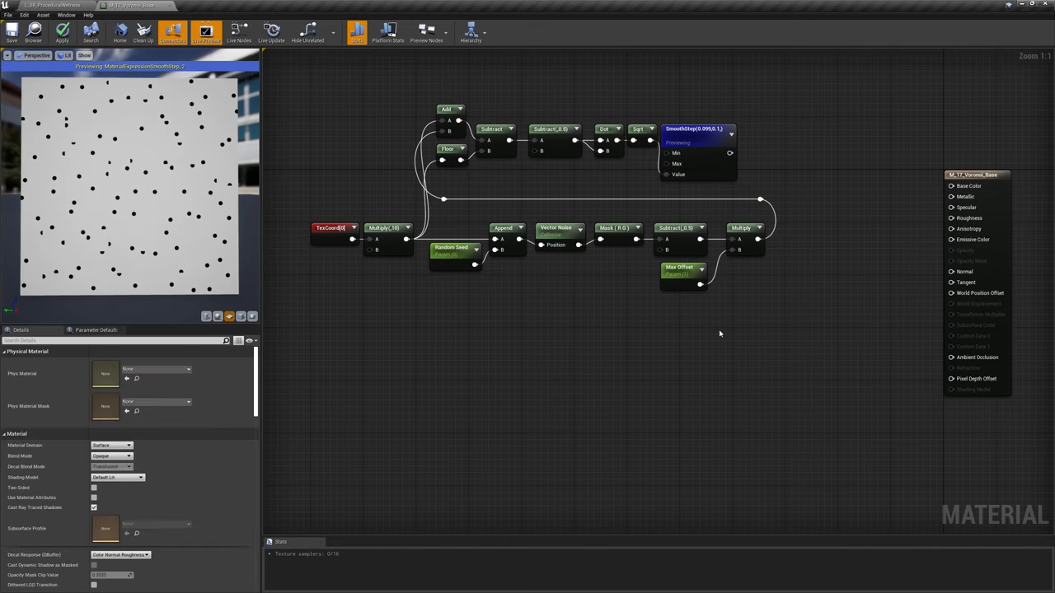
click(682, 268)
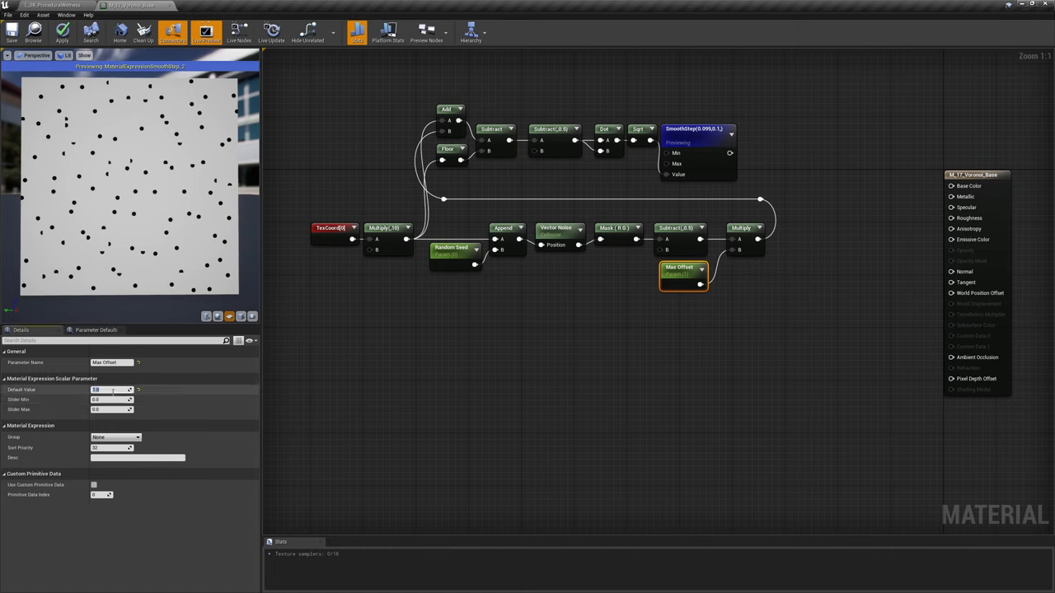
text(0)
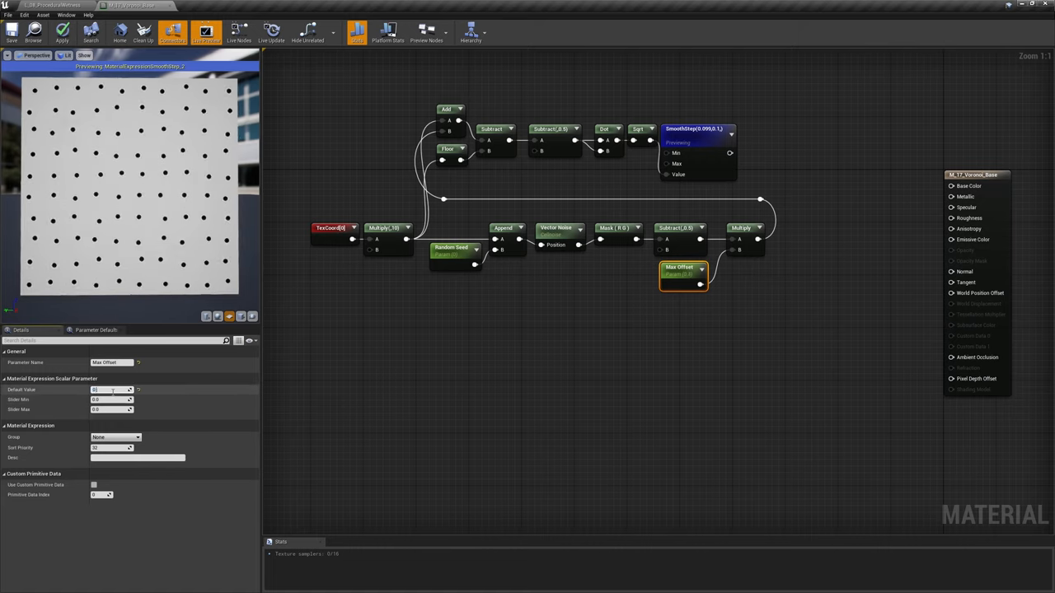
text(0.8)
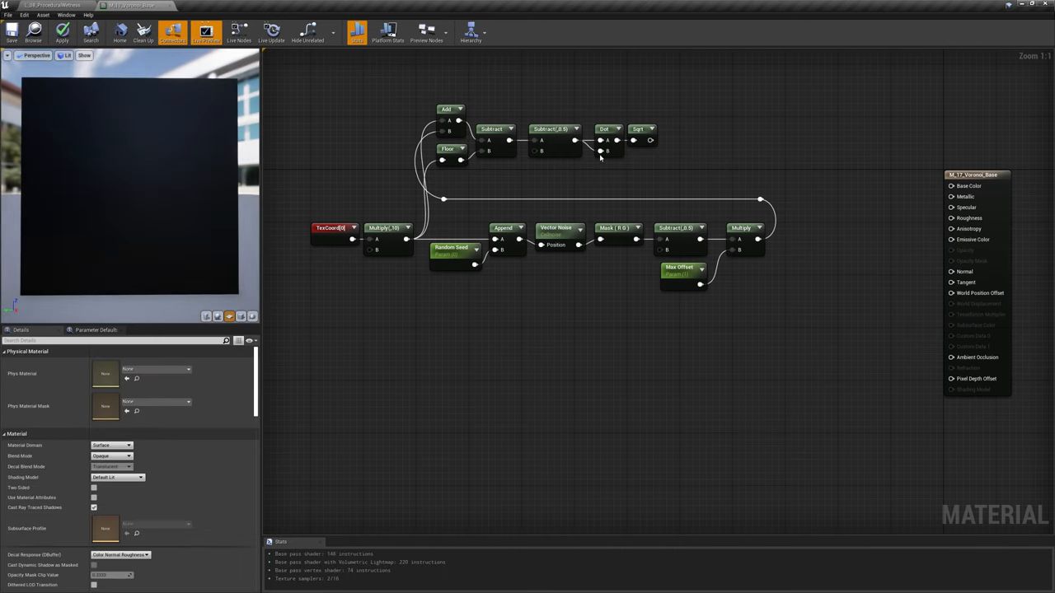
Preview the Add, Subtract, Subtract 0.5 and Sqrt nodes in turn.
click(451, 108)
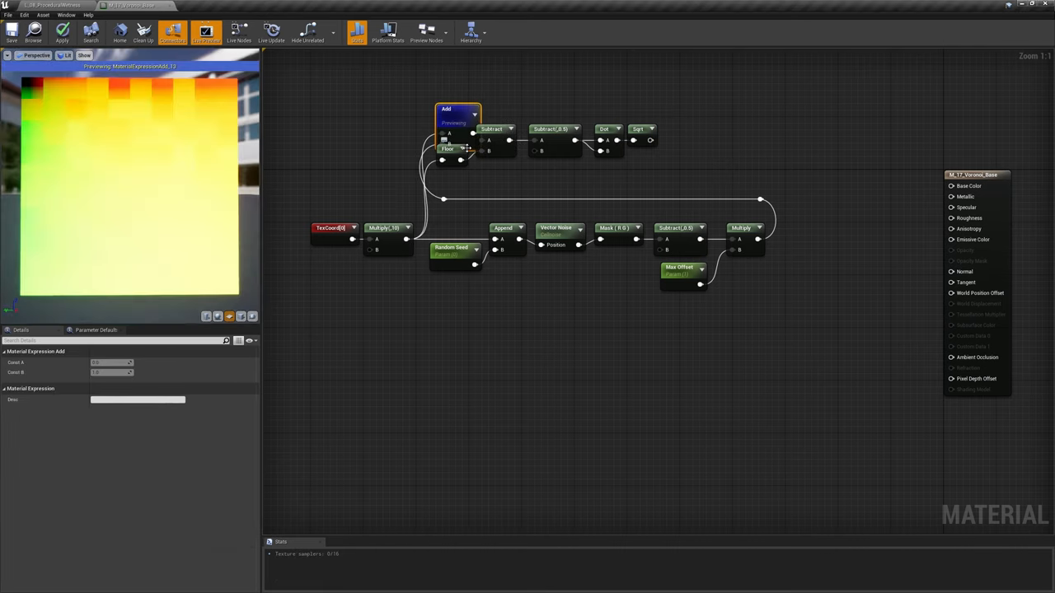
click(492, 129)
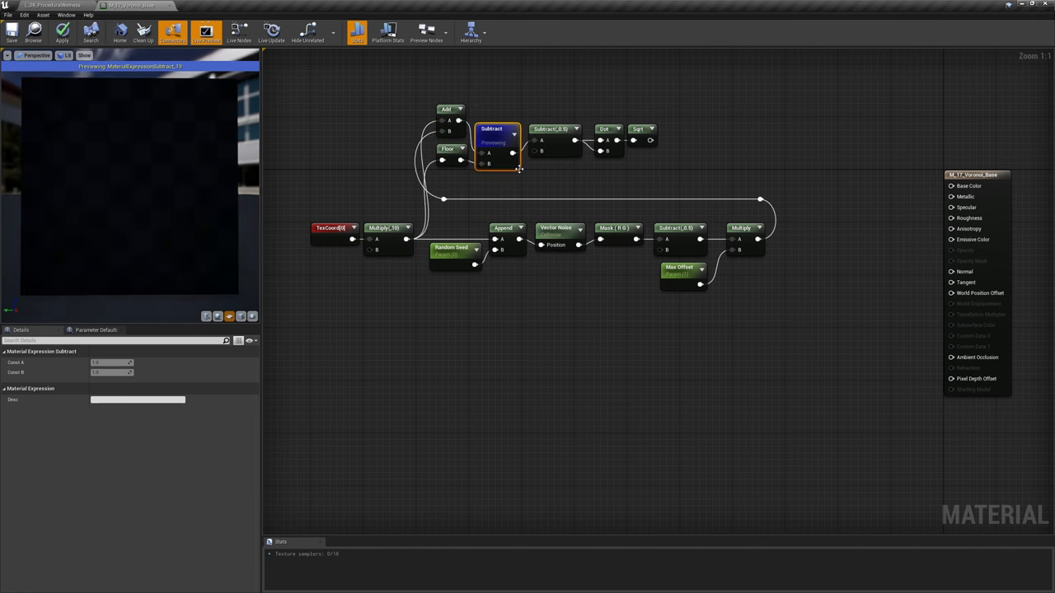
right_click(554, 128)
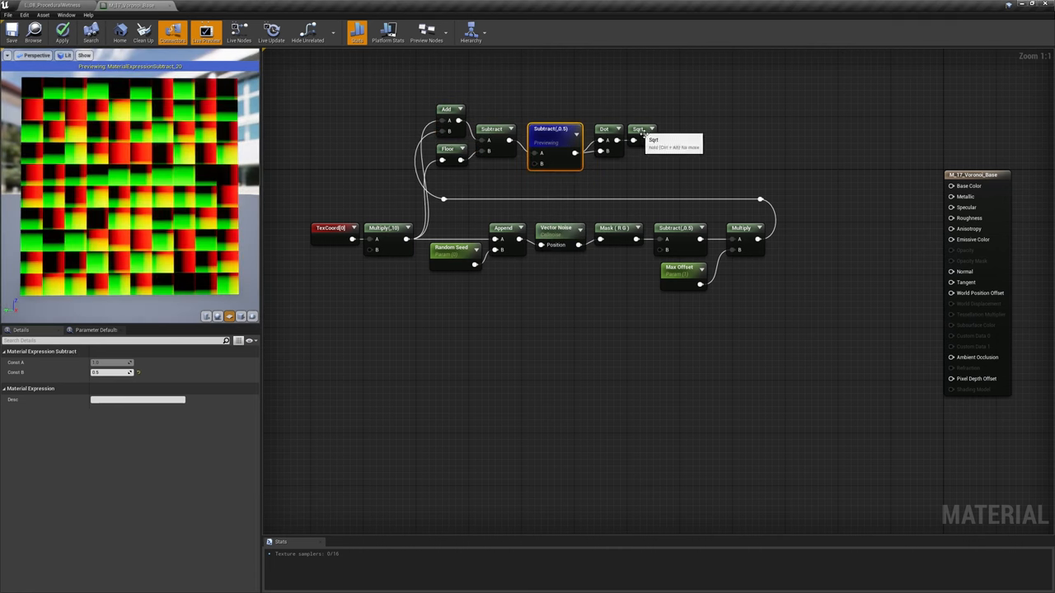
click(639, 129)
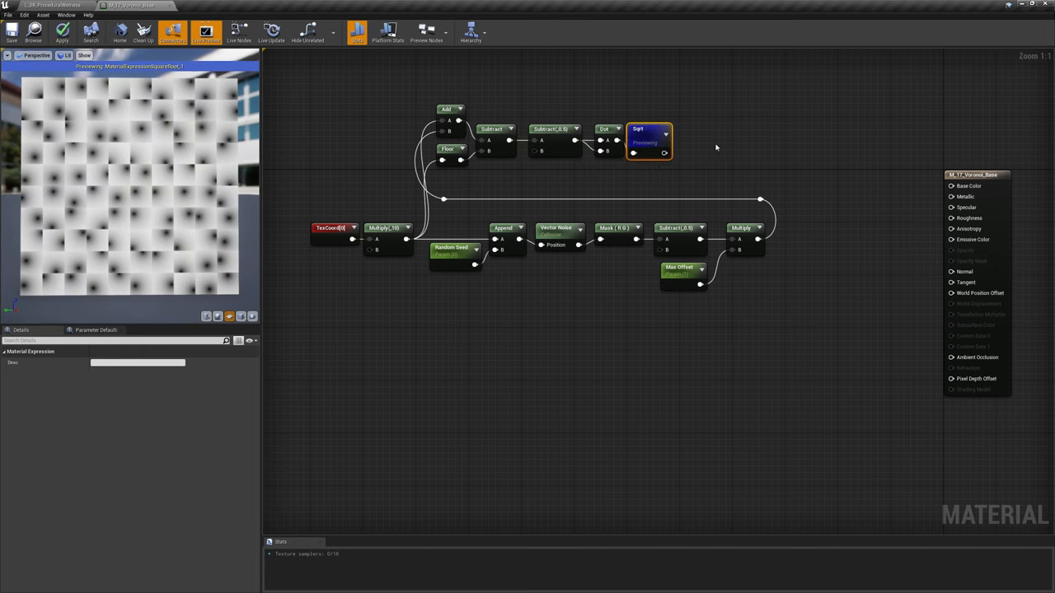
click(728, 134)
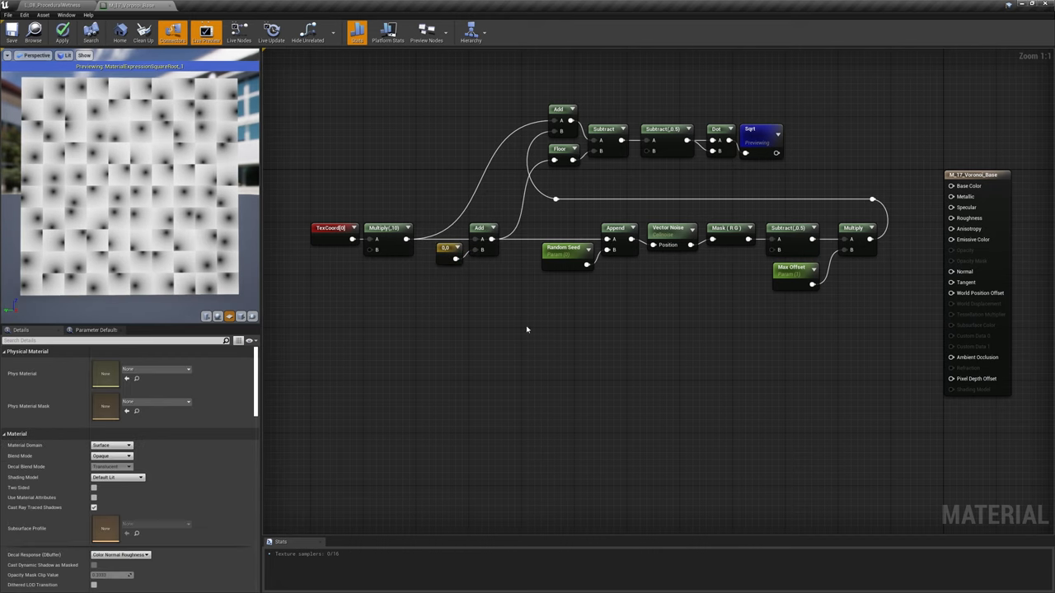
Set the Constant2Vector offset's R value to 1.0.
click(449, 251)
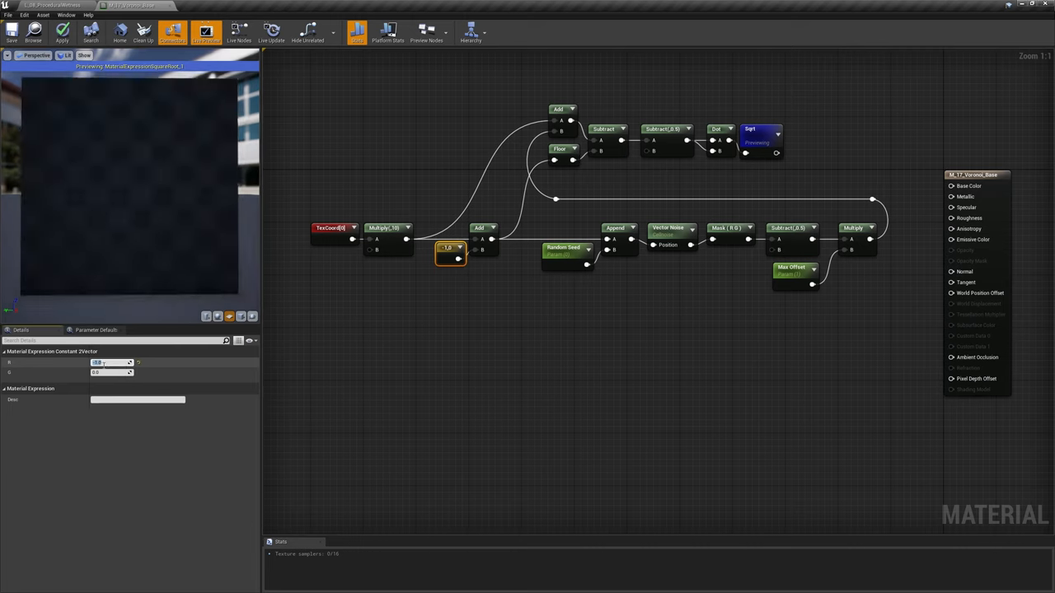
text(1.0)
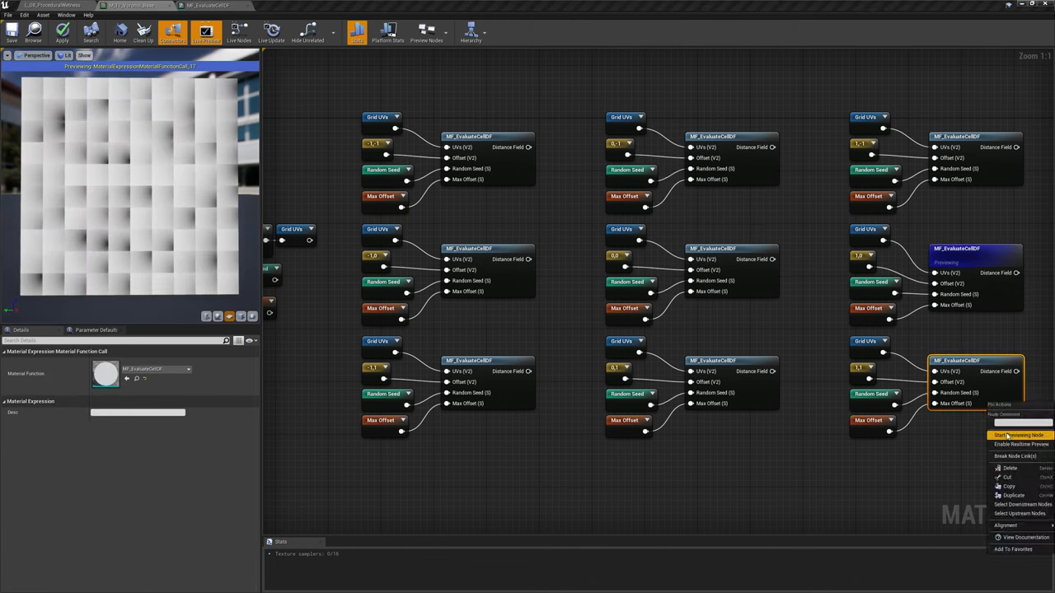
Preview the distance field of the 1,1 MF_EvaluateCellDF call.
click(1020, 434)
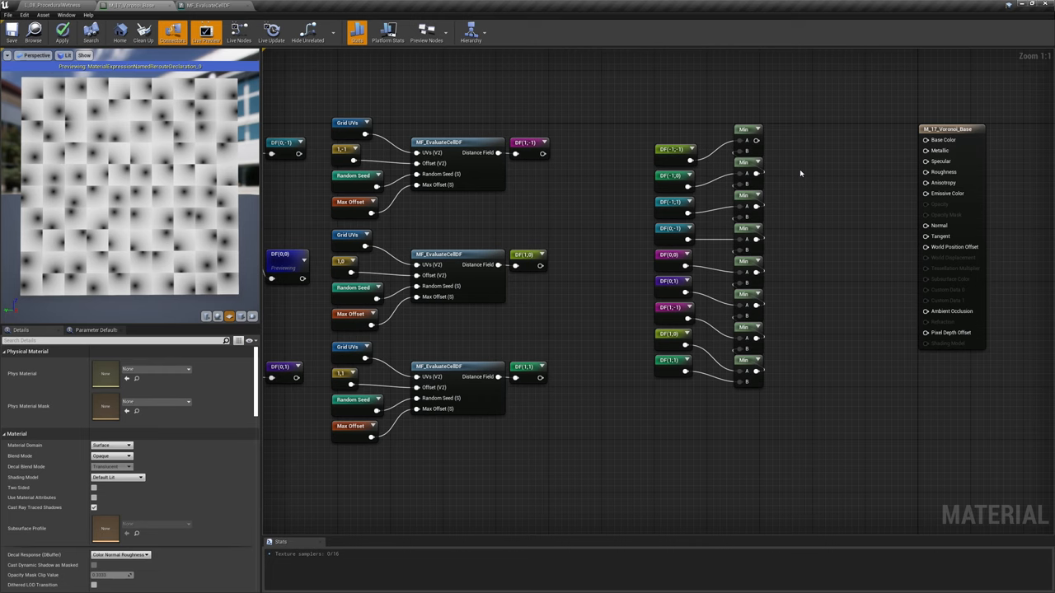
Add Min nodes combining the nine DF named reroutes.
right_click(748, 129)
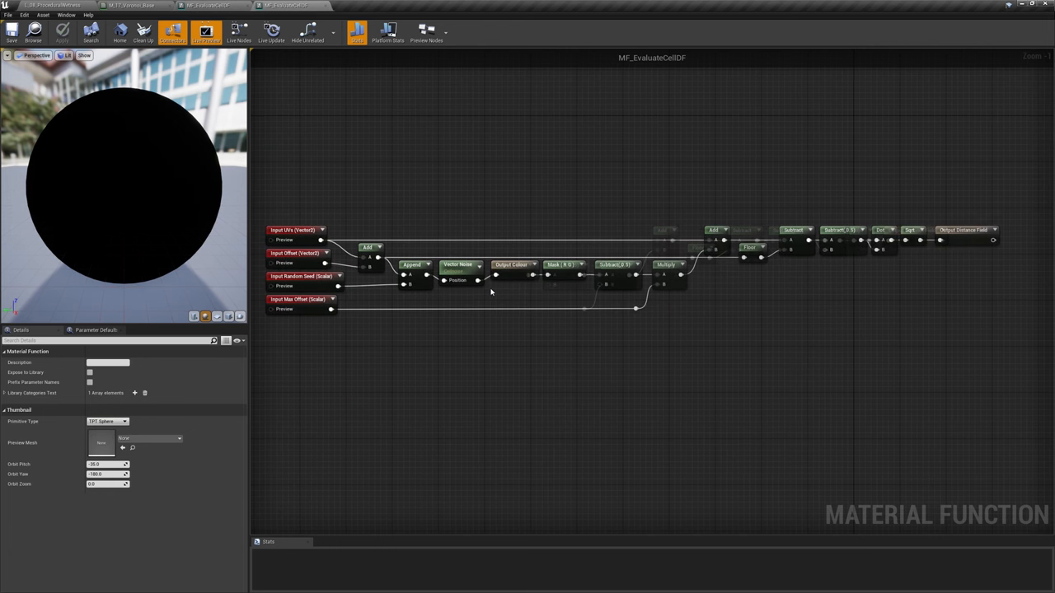
Wire the Vector Noise output into the new Colour function output.
click(511, 265)
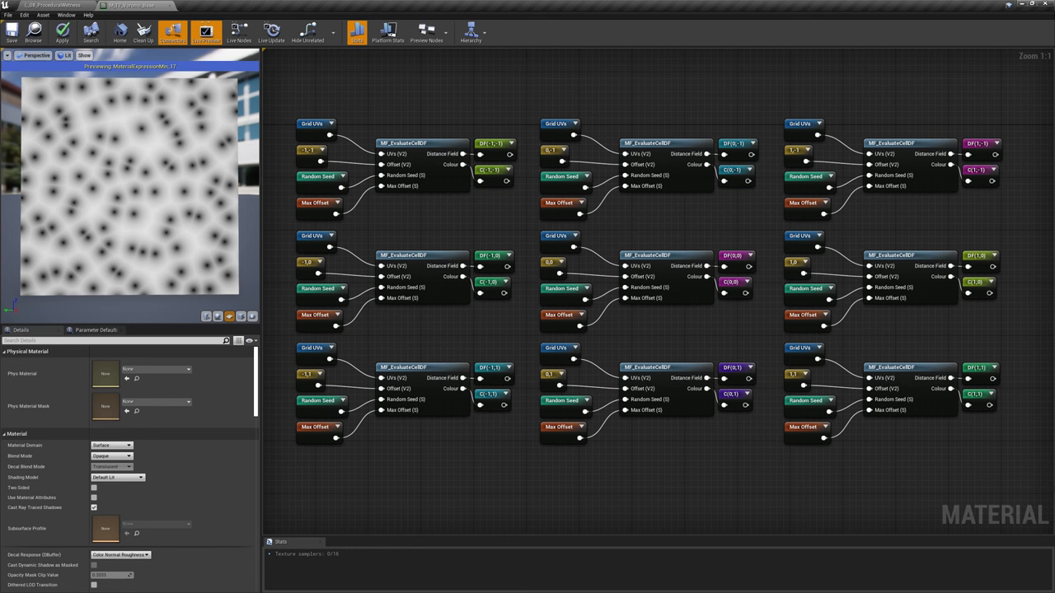
scroll(down, 3)
text(sub)
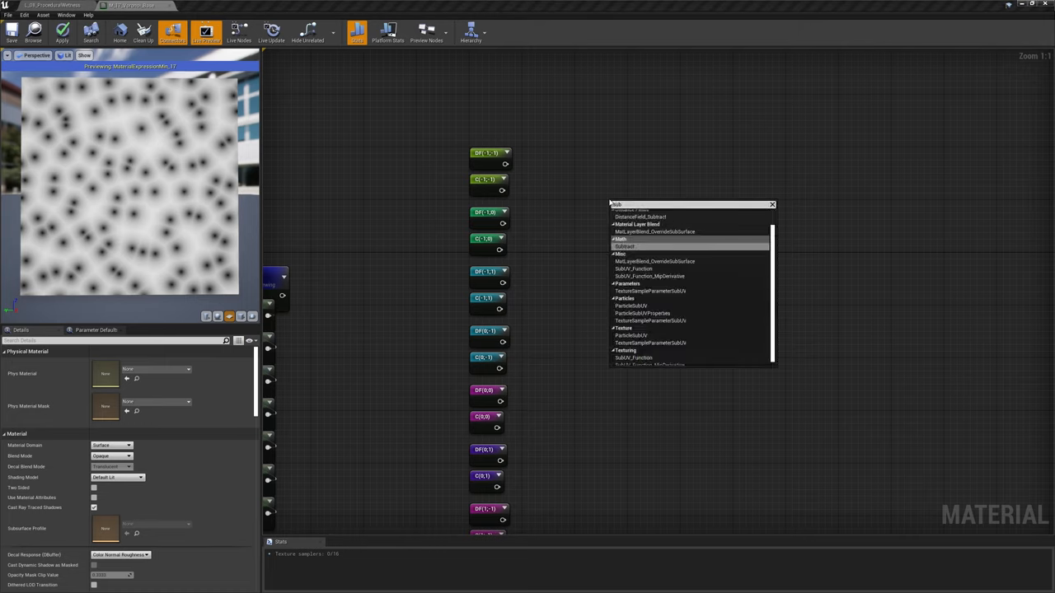
Chain Subtract, Multiply (100000) and Add nodes into the Lerp mask, then preview the Lerp.
click(624, 247)
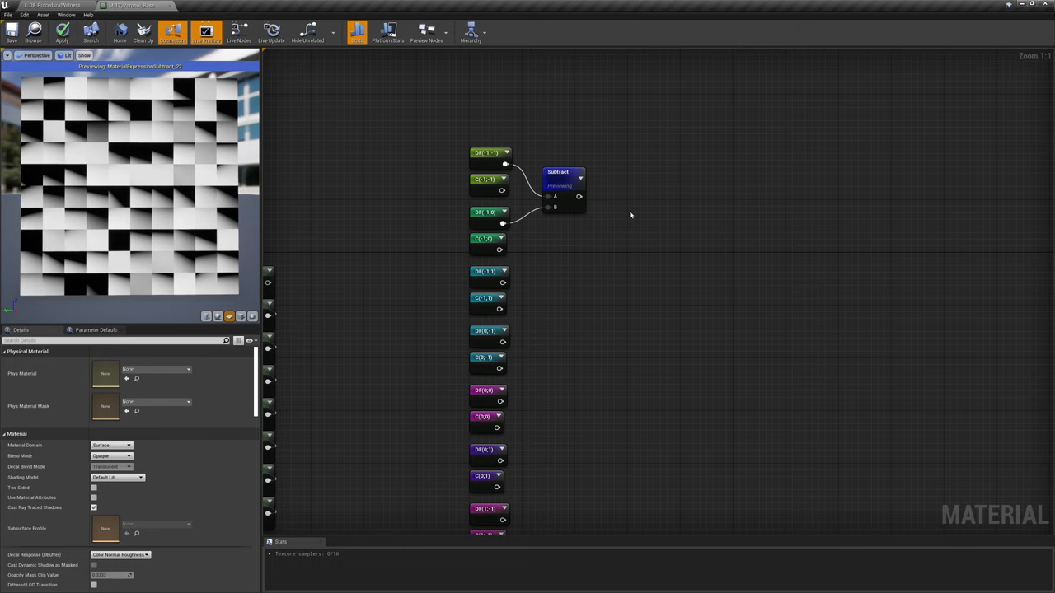
click(629, 187)
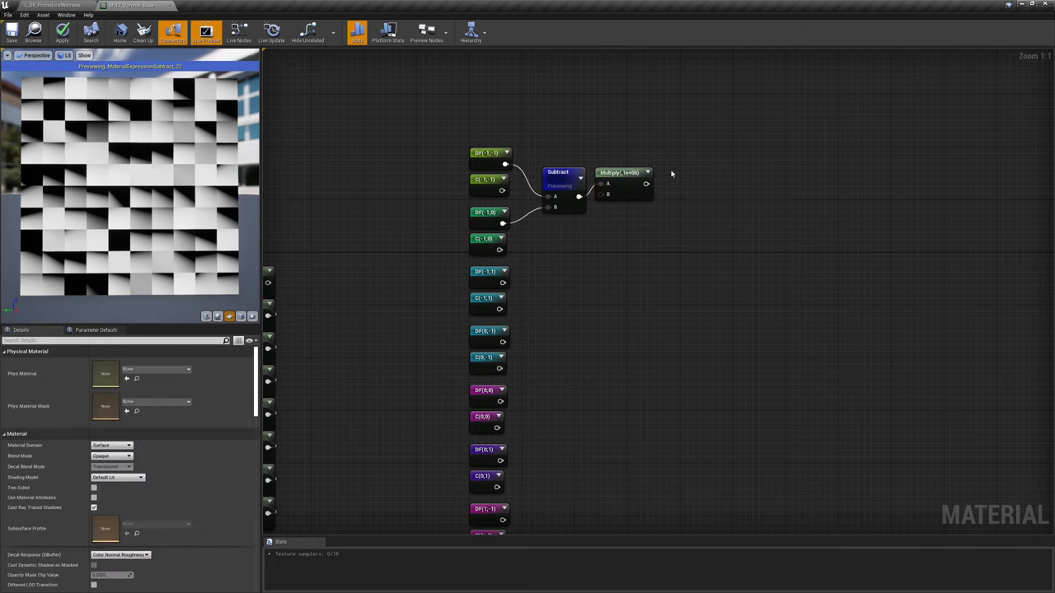
click(680, 183)
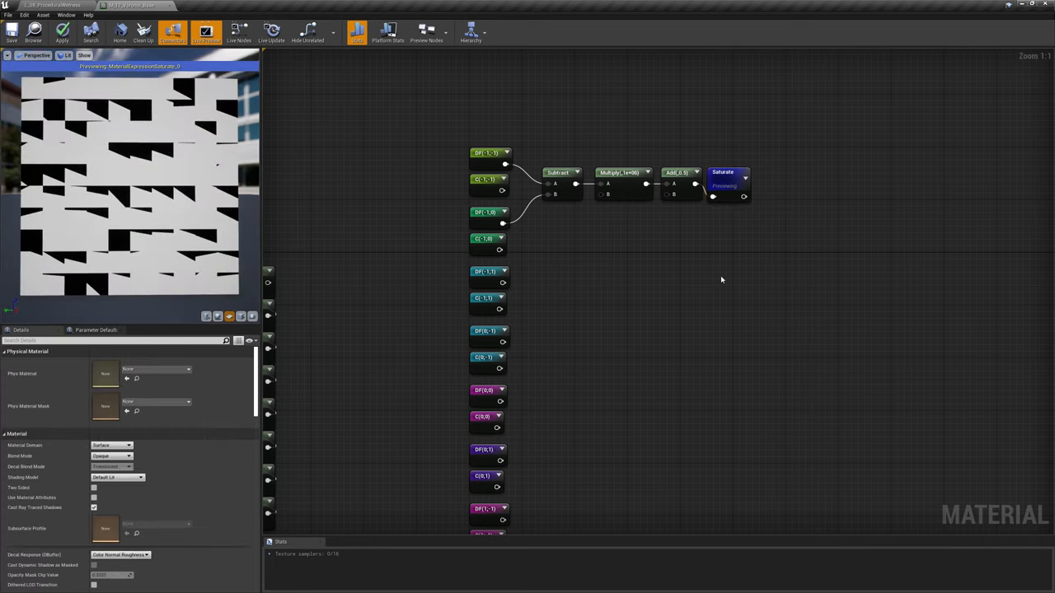
click(619, 172)
text(5)
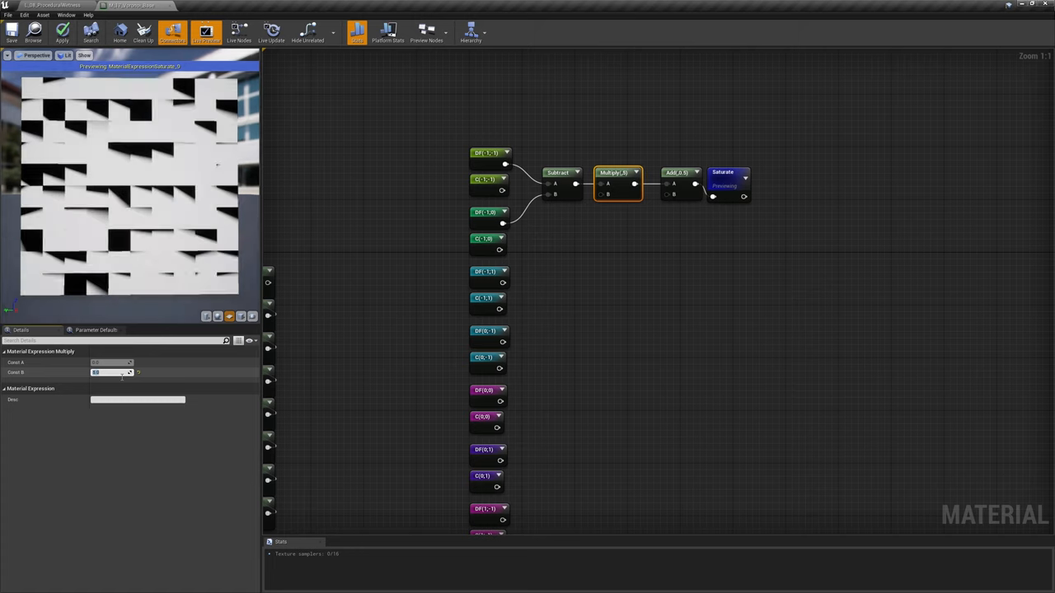
text(100)
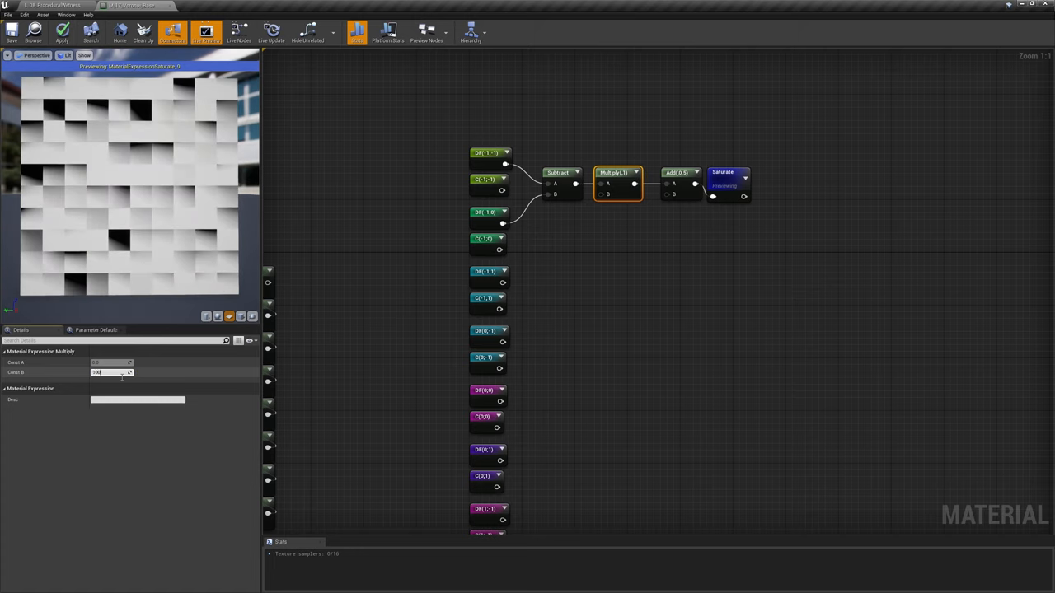
text(100000.0)
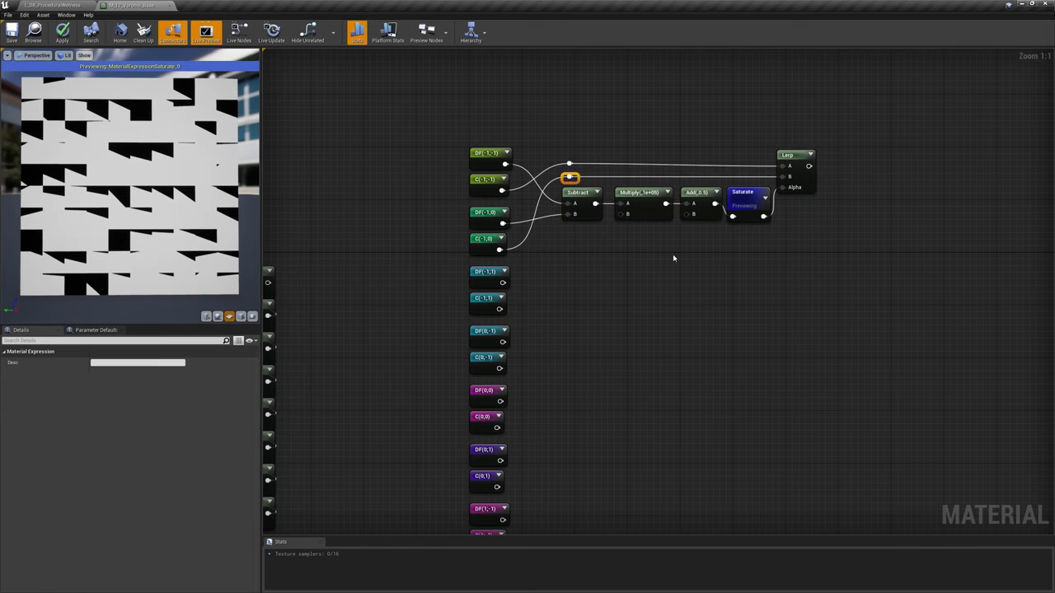
right_click(796, 154)
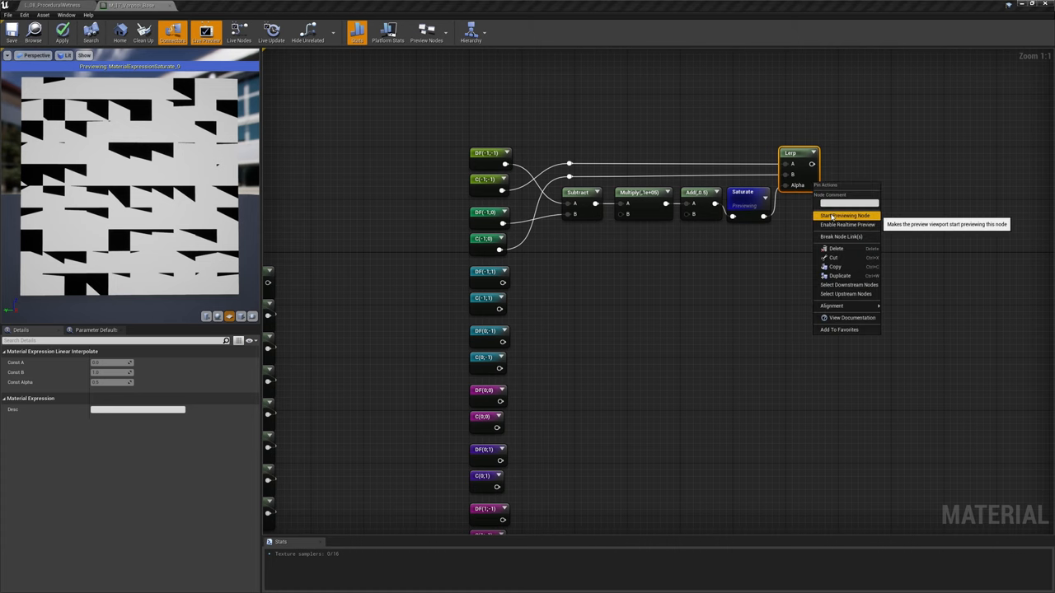
click(845, 216)
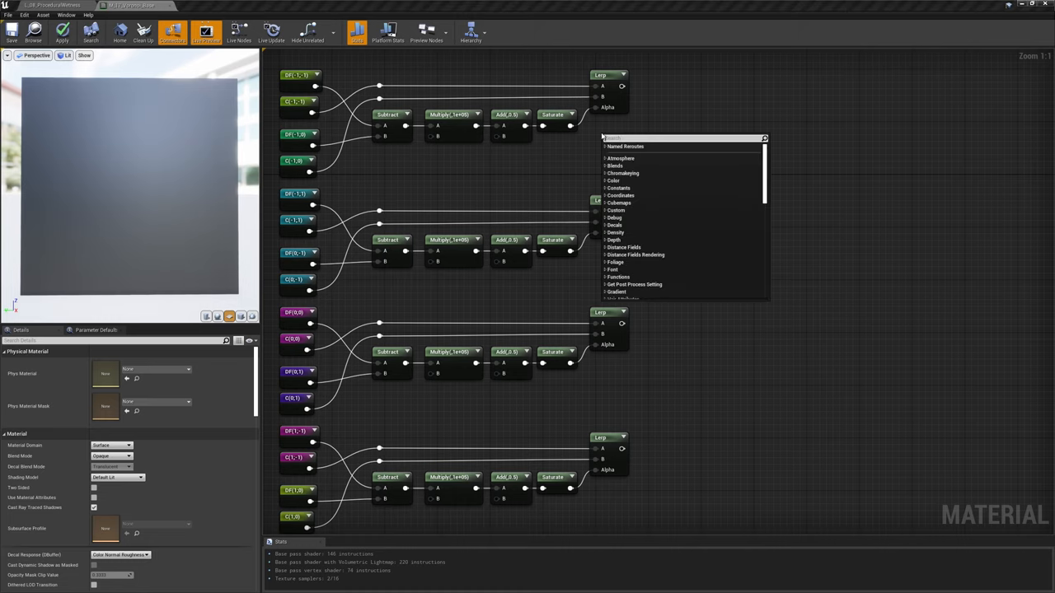
Add a Min node and wire the second pair's two distance reroutes into it.
click(627, 138)
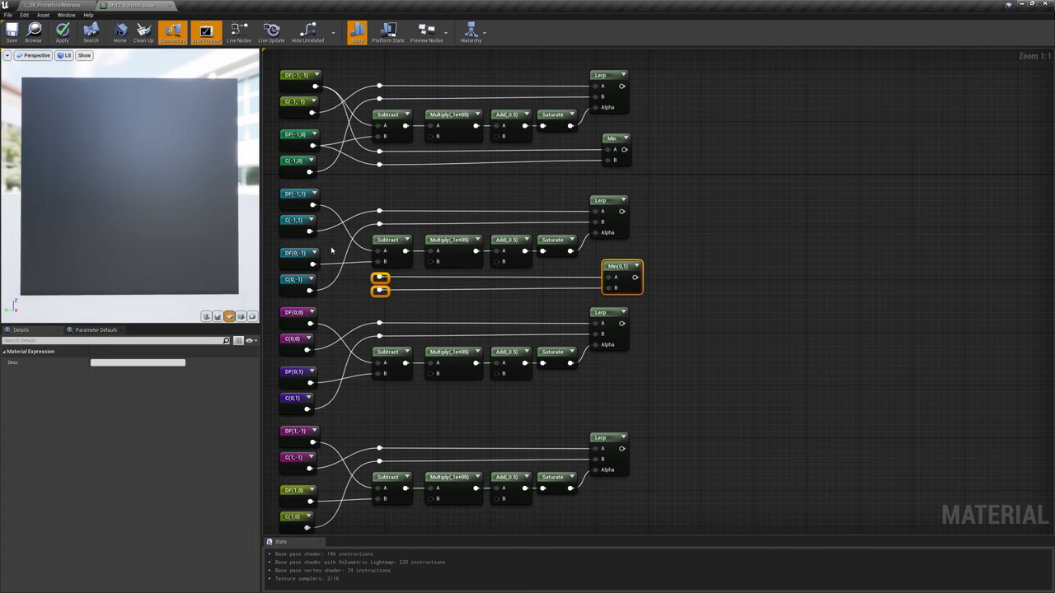
drag(622, 276, 721, 402)
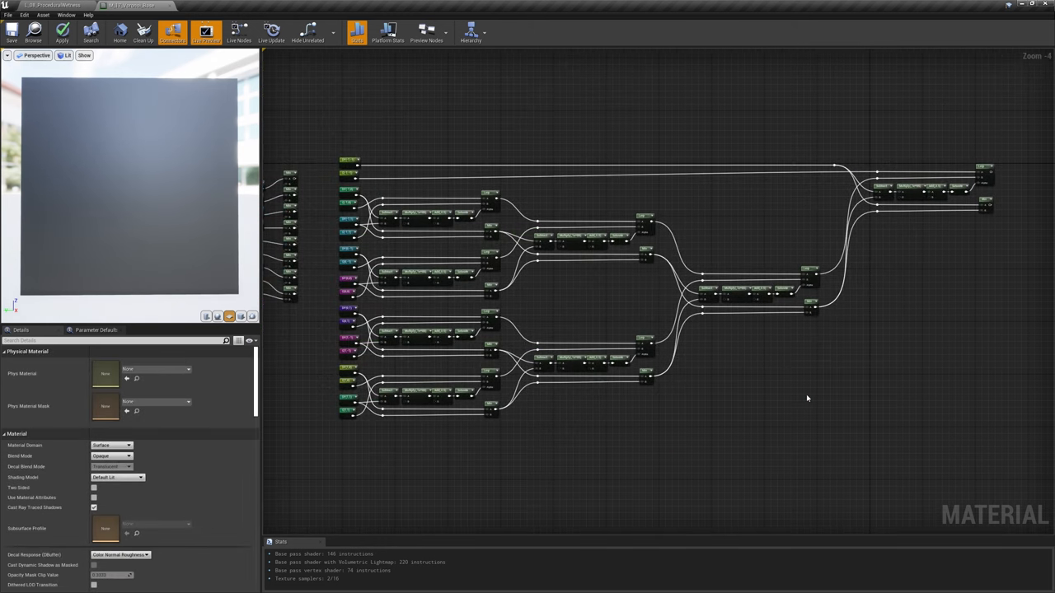
mouse_move(967, 281)
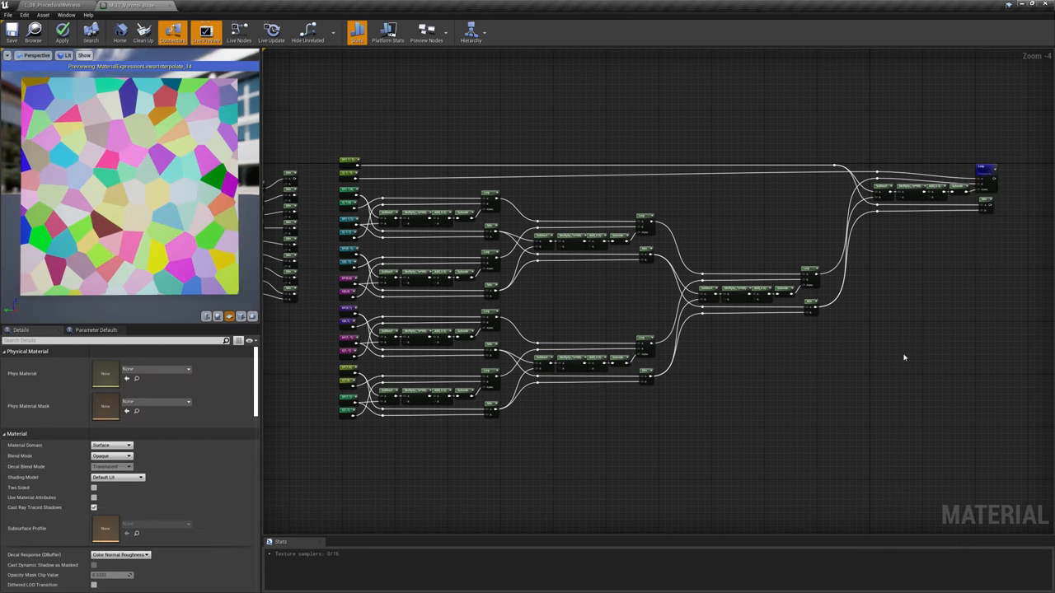
Preview the final Min node to show the combined cell distance field.
click(989, 207)
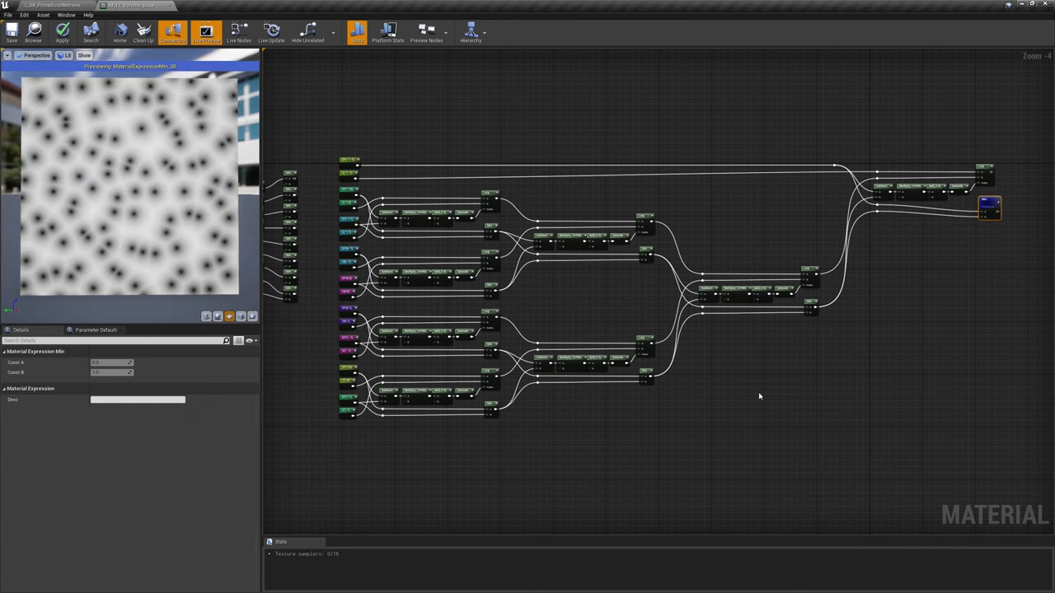